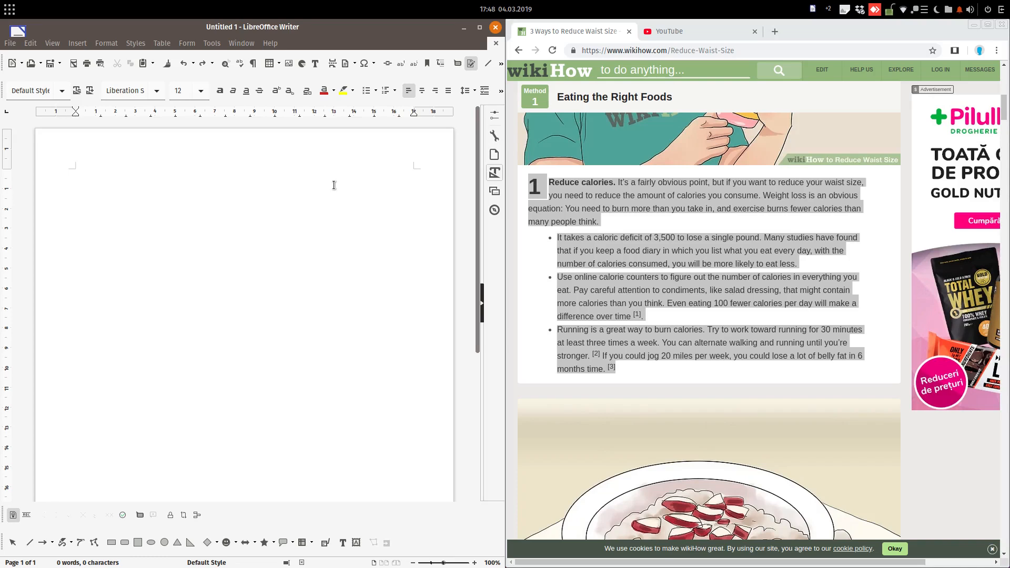
Select the Reduce calories passage on the wikiHow page and bring up its context menu.
left_click(76, 172)
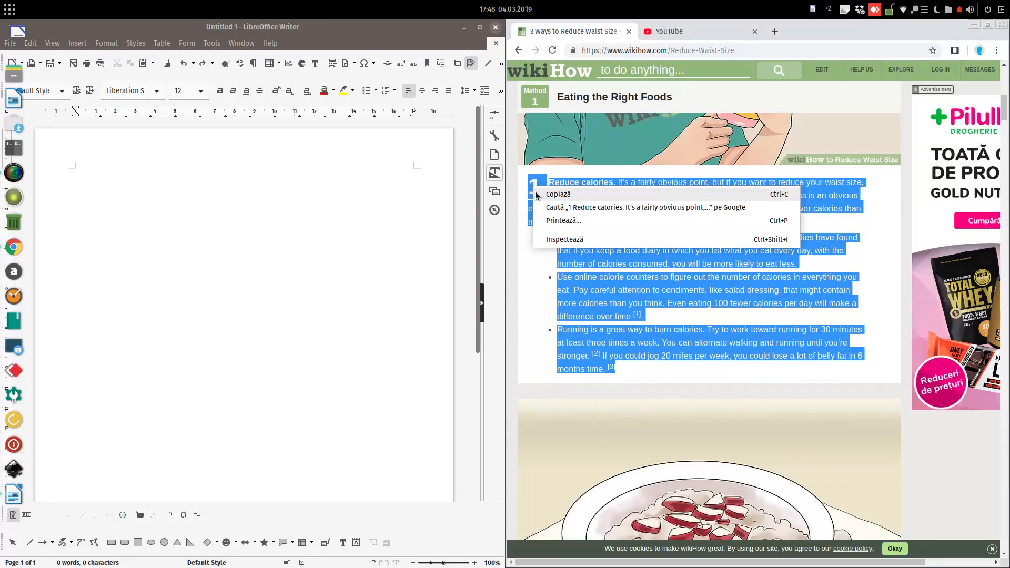
Copy the selected passage via Copiază and paste it into the blank Writer document with formatting.
left_click(115, 183)
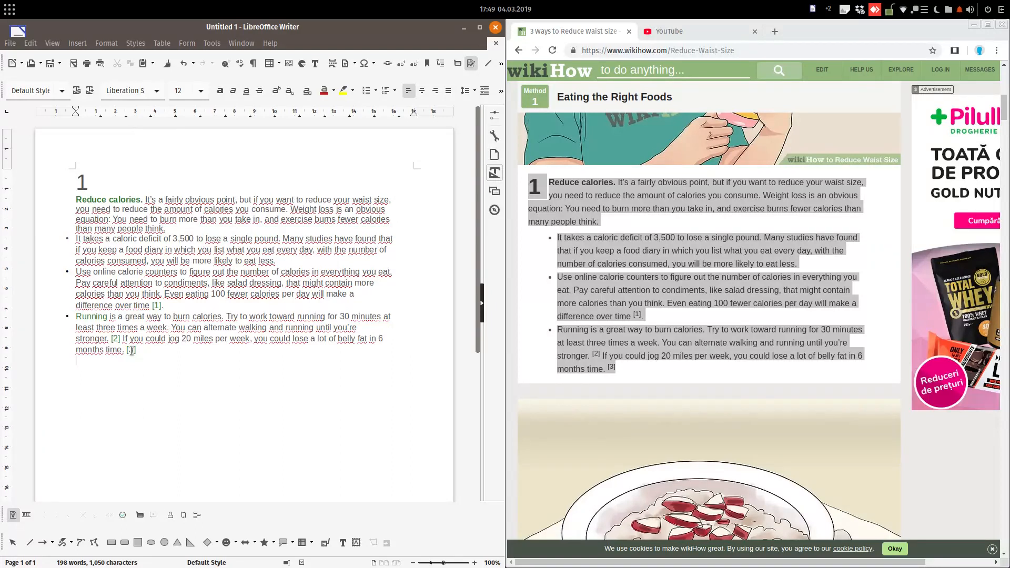
left_click(130, 378)
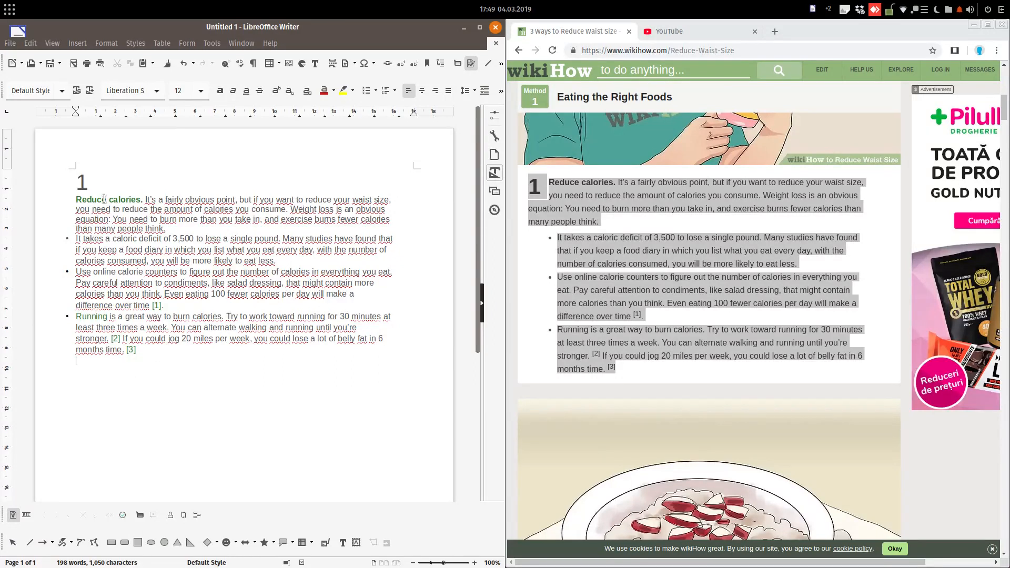
Clear direct formatting from all pasted text and remove the hyperlink on the word Running.
key("ctrl+a")
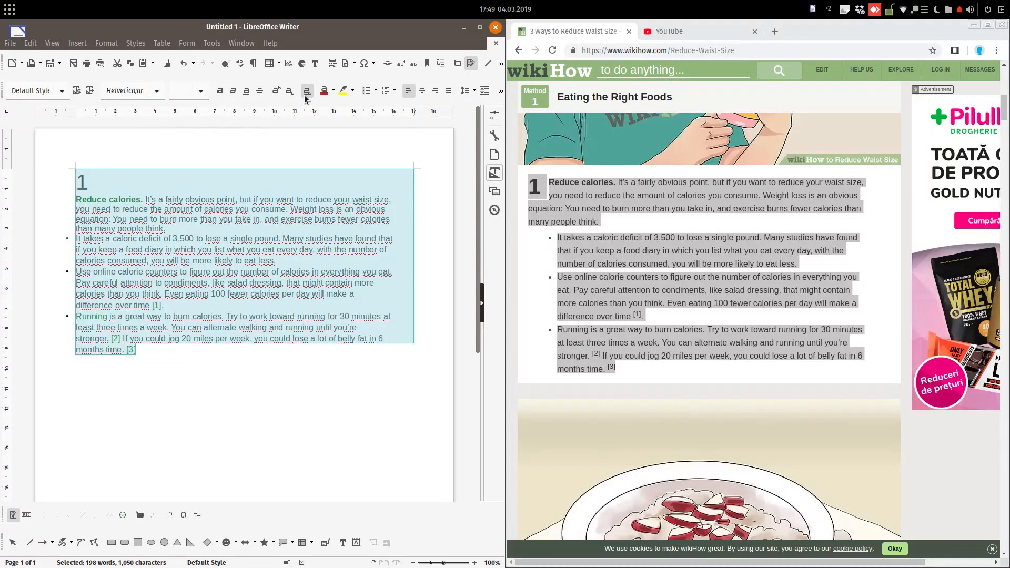
mouse_move(307, 90)
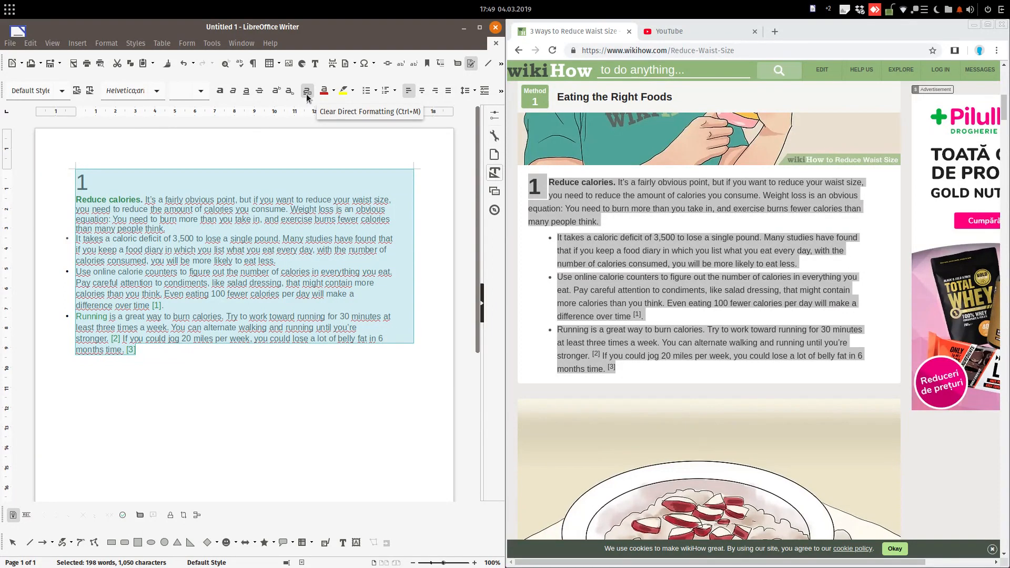
left_click(308, 91)
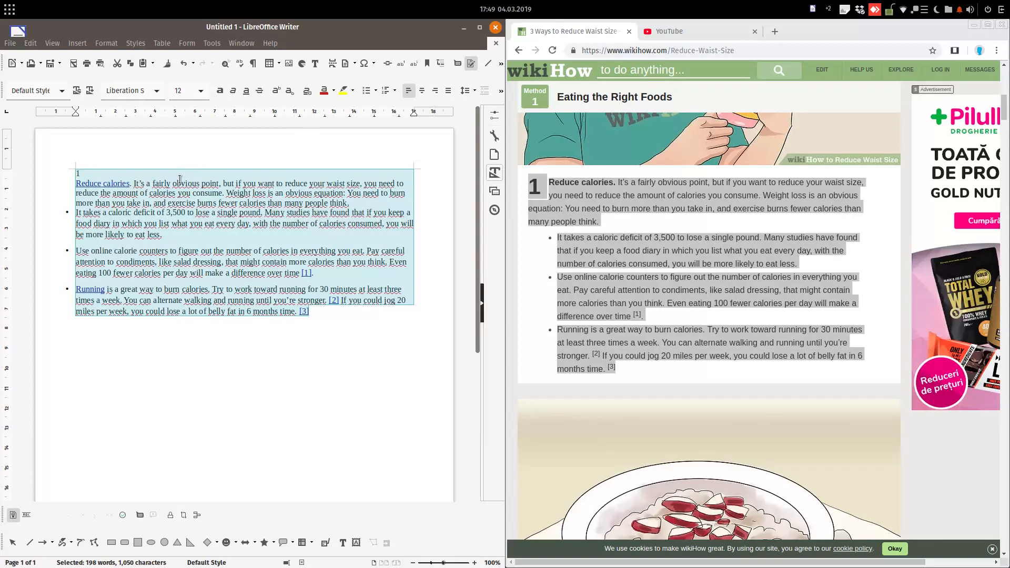
right_click(180, 179)
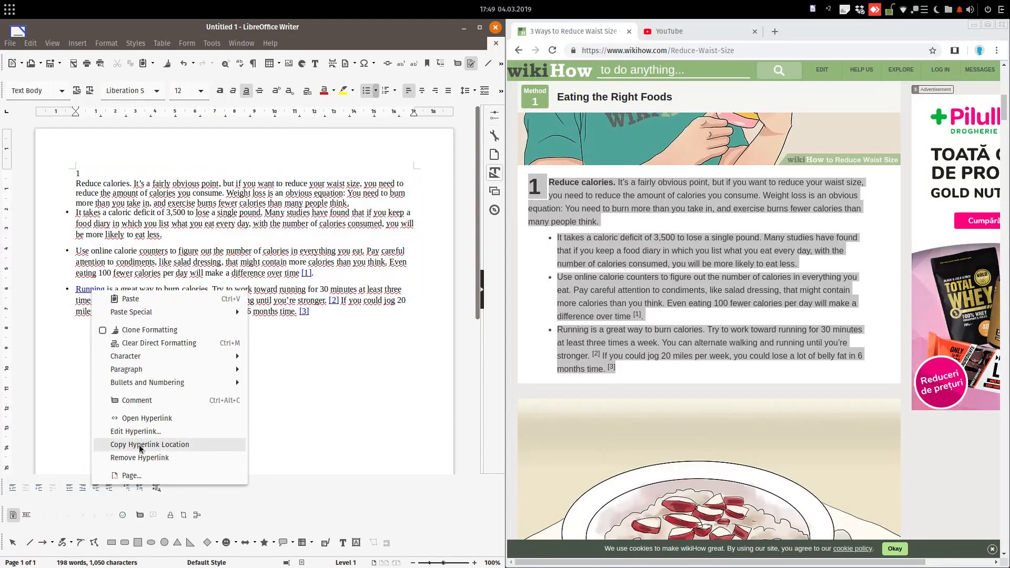
left_click(149, 444)
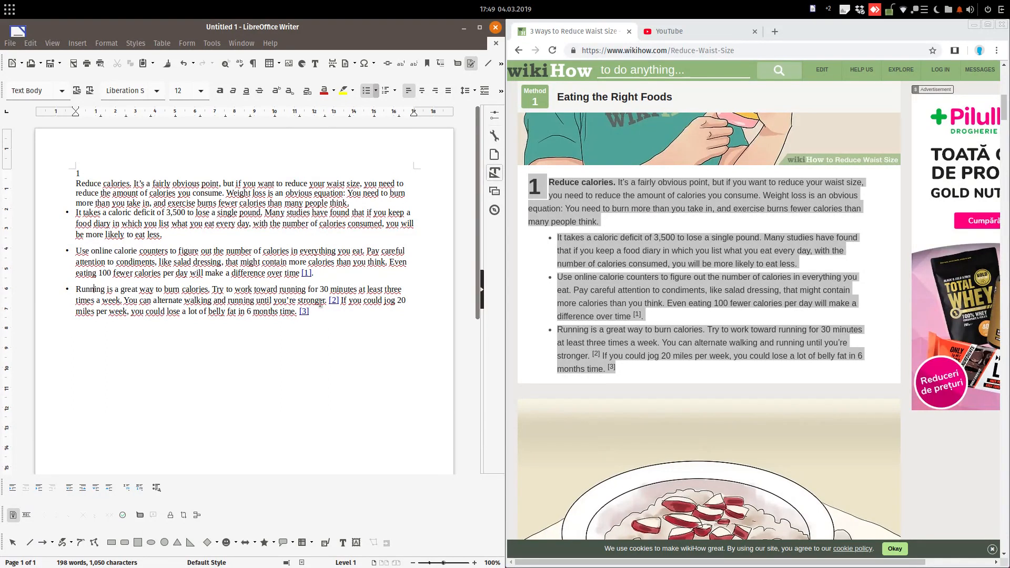
key("ctrl+a")
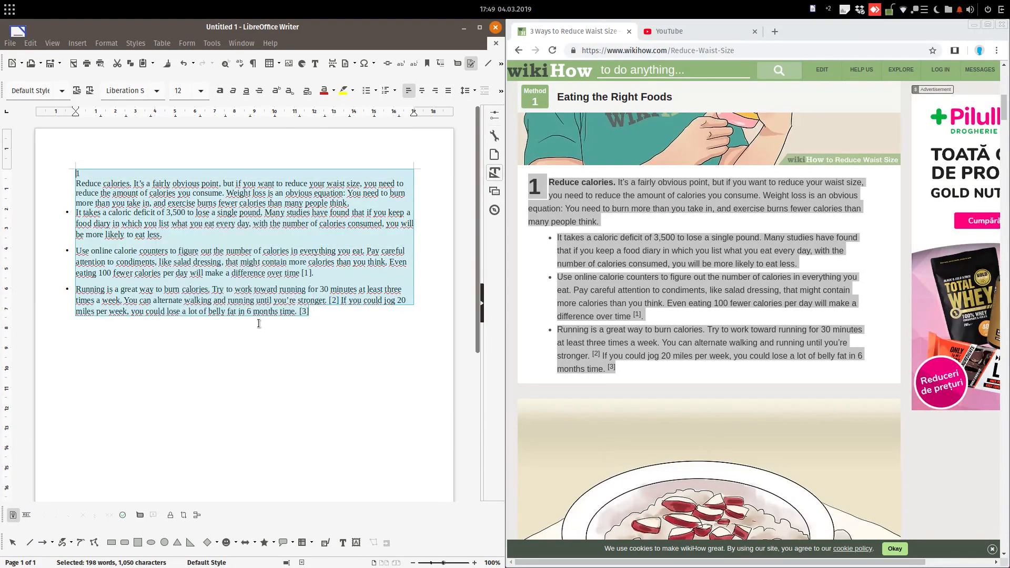
left_click(231, 326)
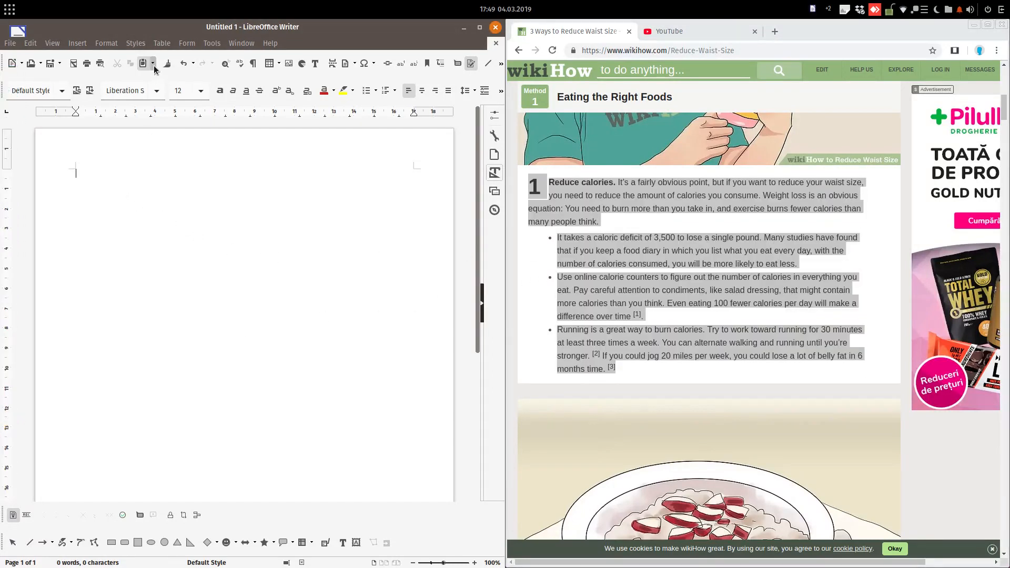
Paste the wikiHow passage as Unformatted text from the toolbar Paste dropdown.
left_click(153, 63)
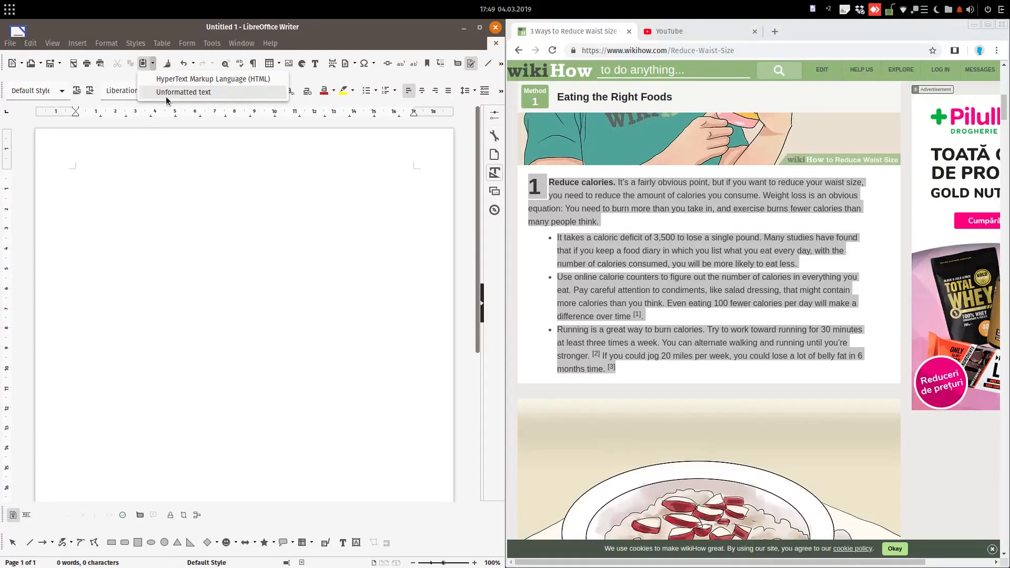
left_click(183, 91)
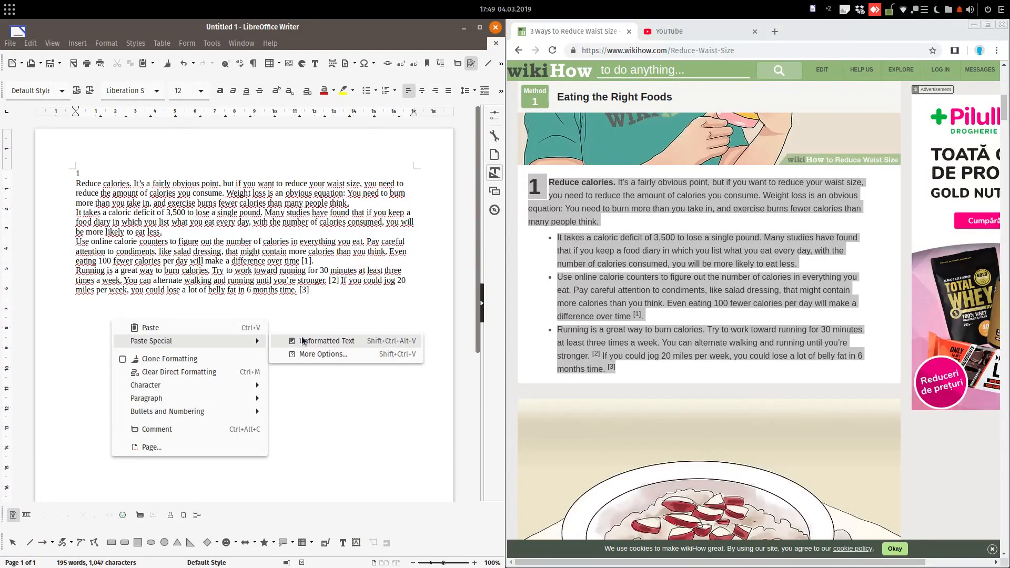
Paste another unformatted copy below via Paste Special and show the Font Name list.
left_click(327, 341)
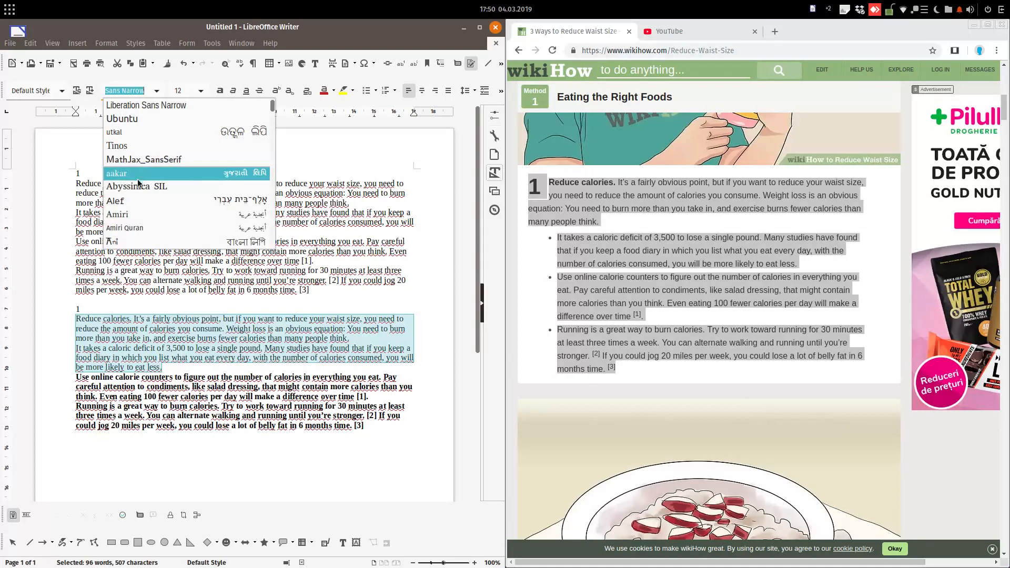
left_click(147, 106)
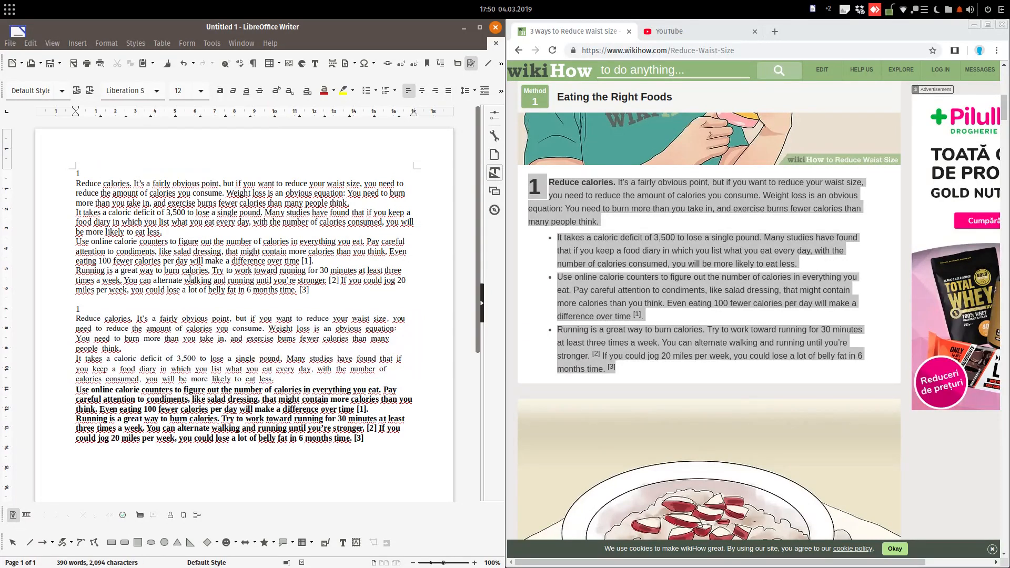